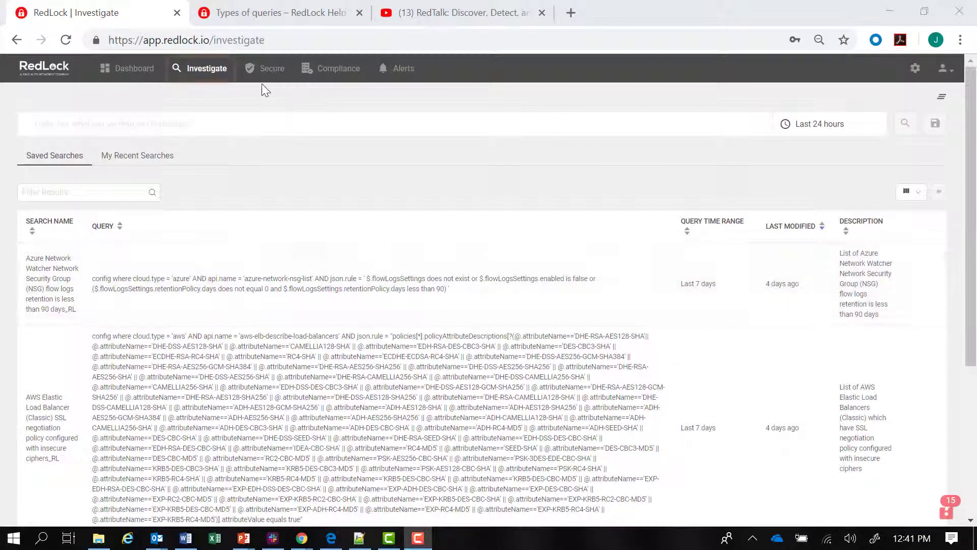
Focus the Investigate query box to show the config, event and network where starters.
click(208, 68)
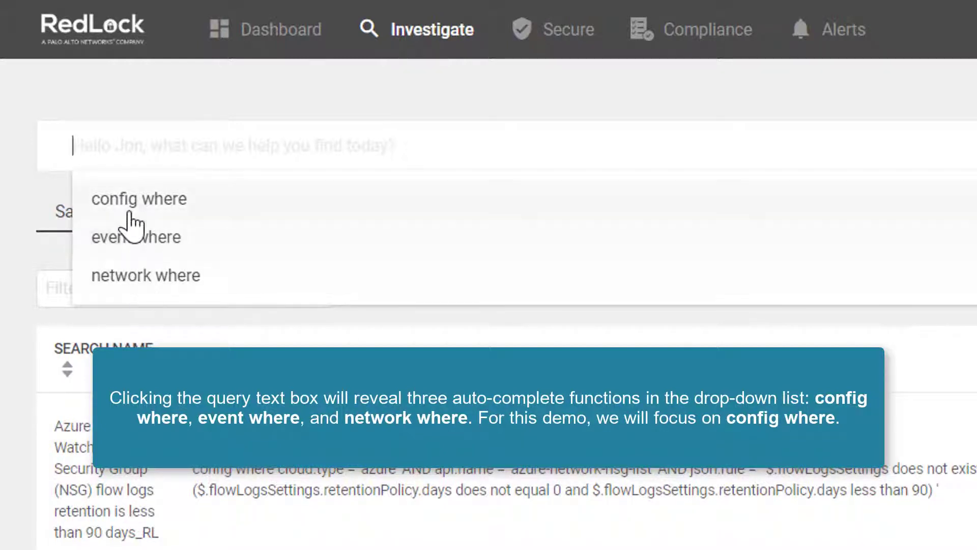
mouse_move(146, 274)
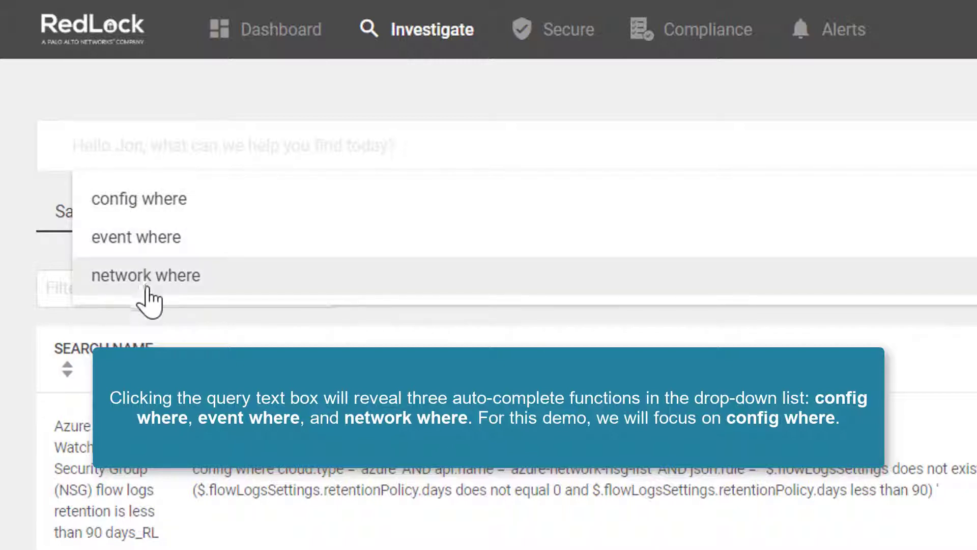
mouse_move(140, 198)
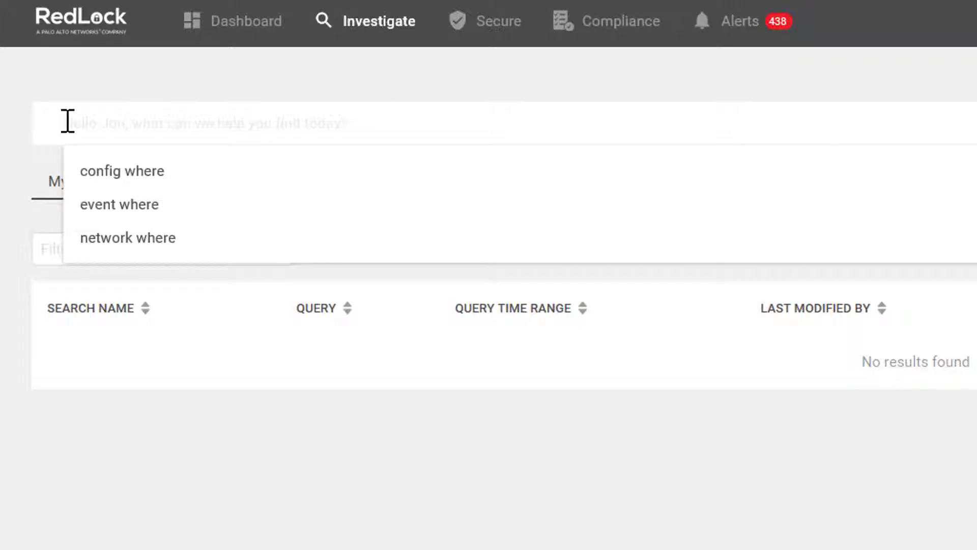
mouse_move(121, 171)
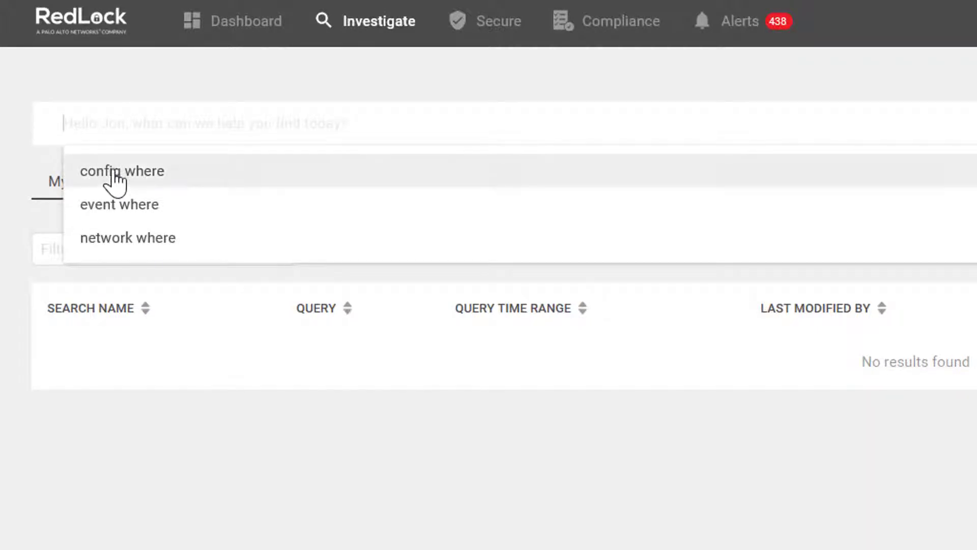
Build config where cloud.type = 'aws' AND api.name = 'aws-s3api-get-bucket-acl' AND serverSideEncrypted is false.
click(122, 170)
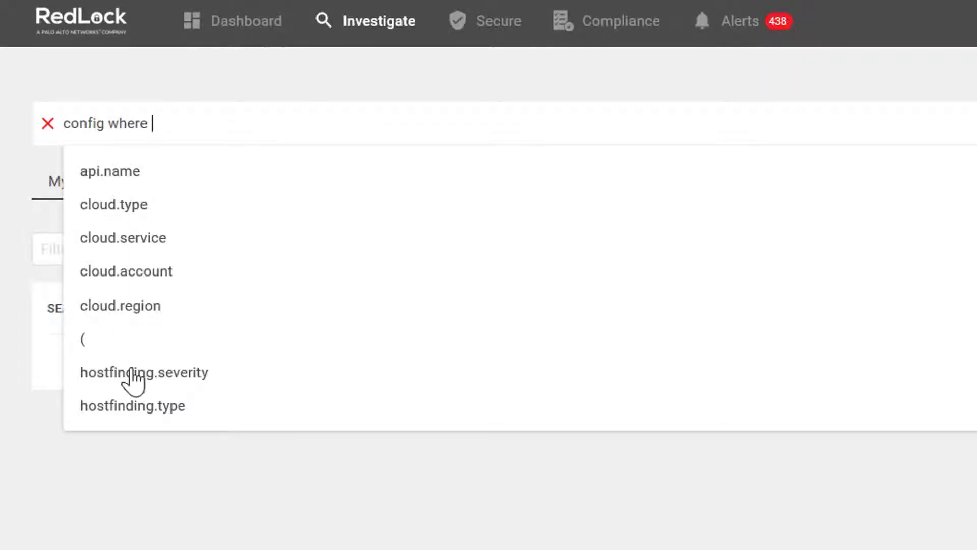
mouse_move(114, 205)
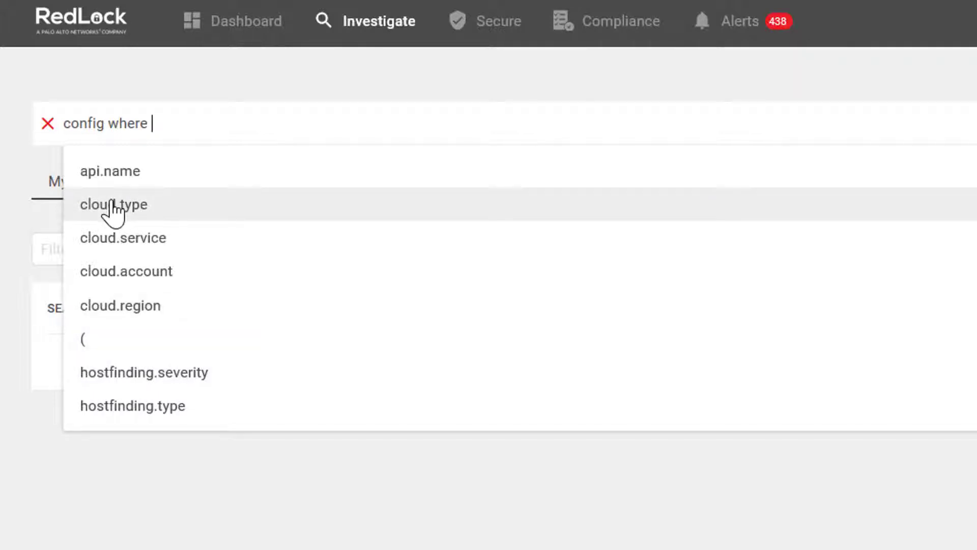
click(113, 205)
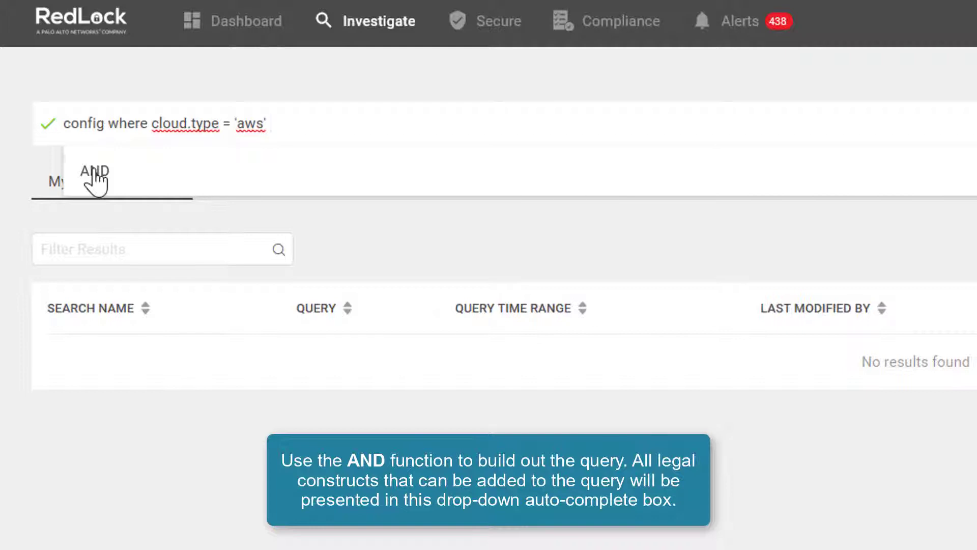
click(94, 172)
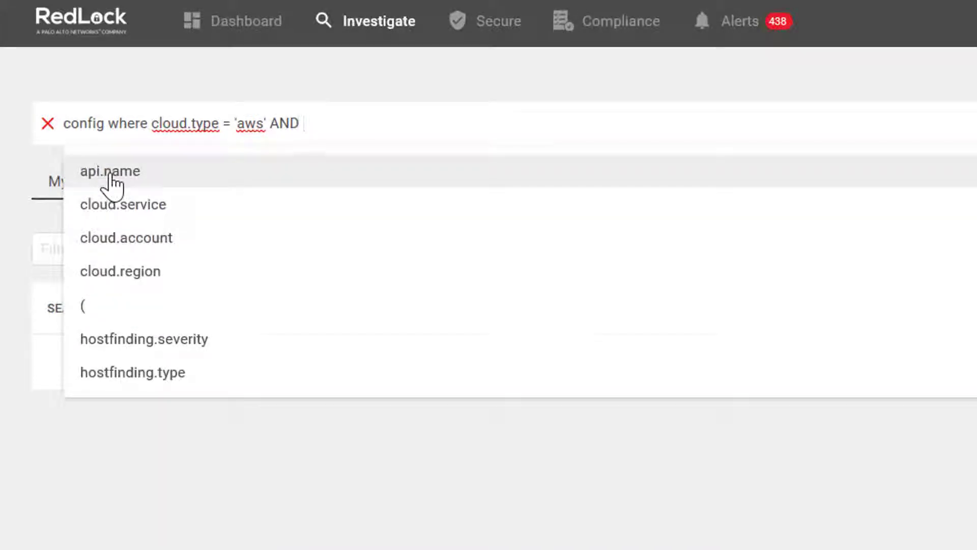
click(110, 171)
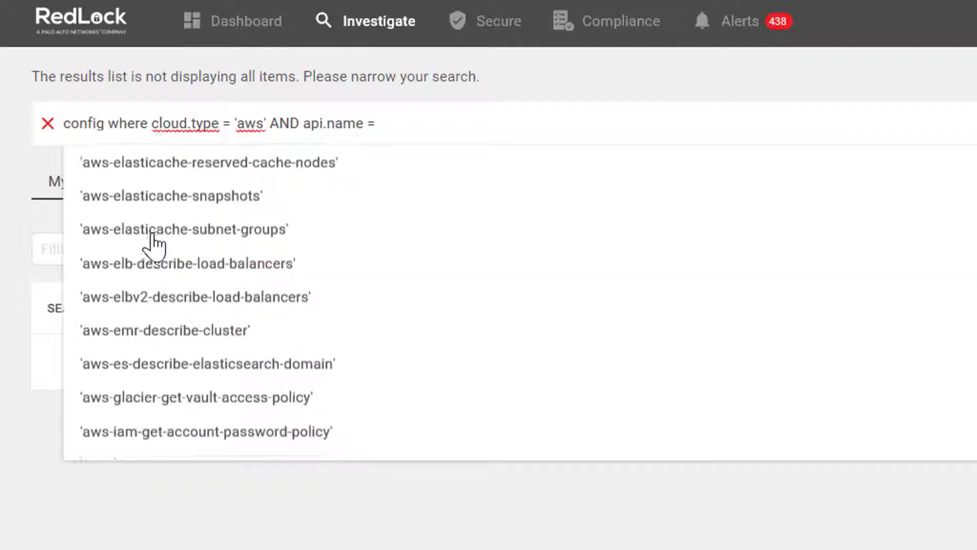
scroll(down, 3)
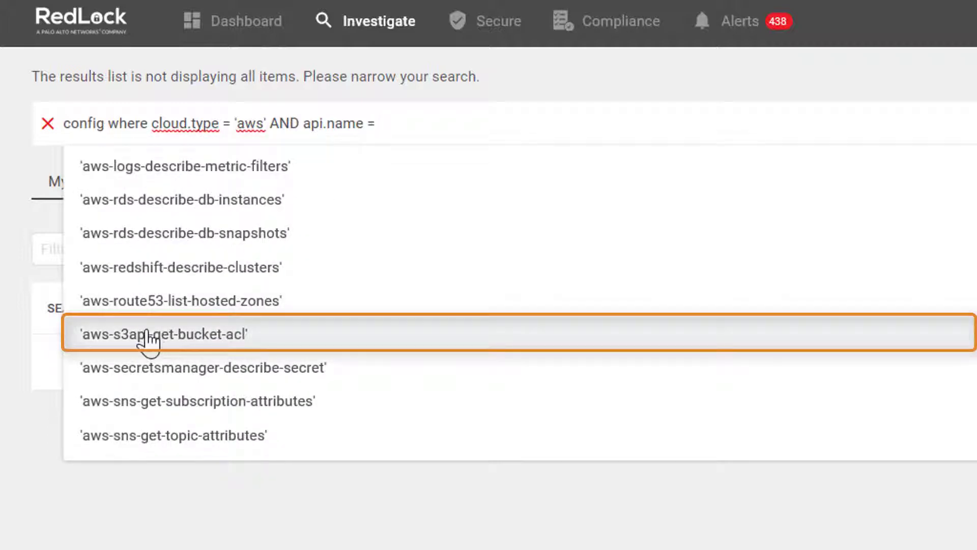
click(164, 333)
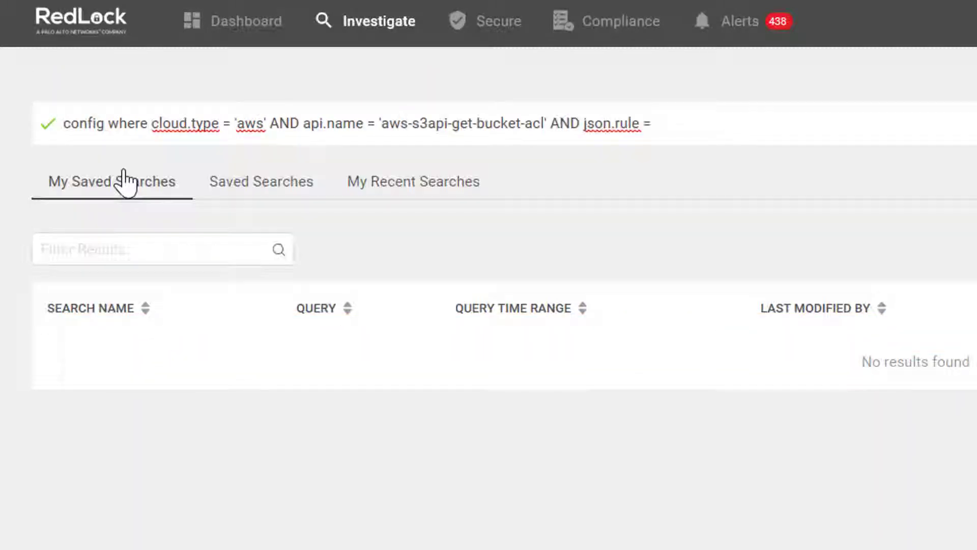
click(648, 123)
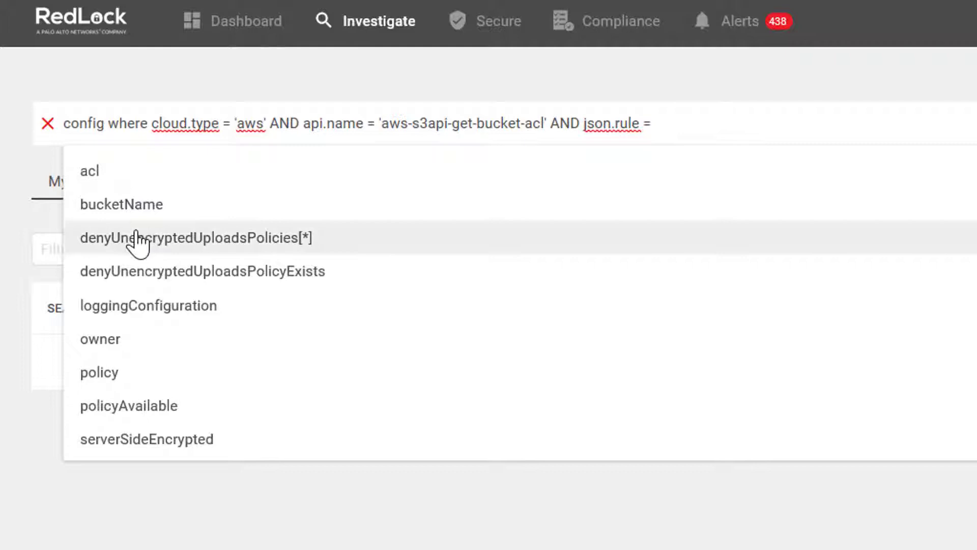
click(147, 439)
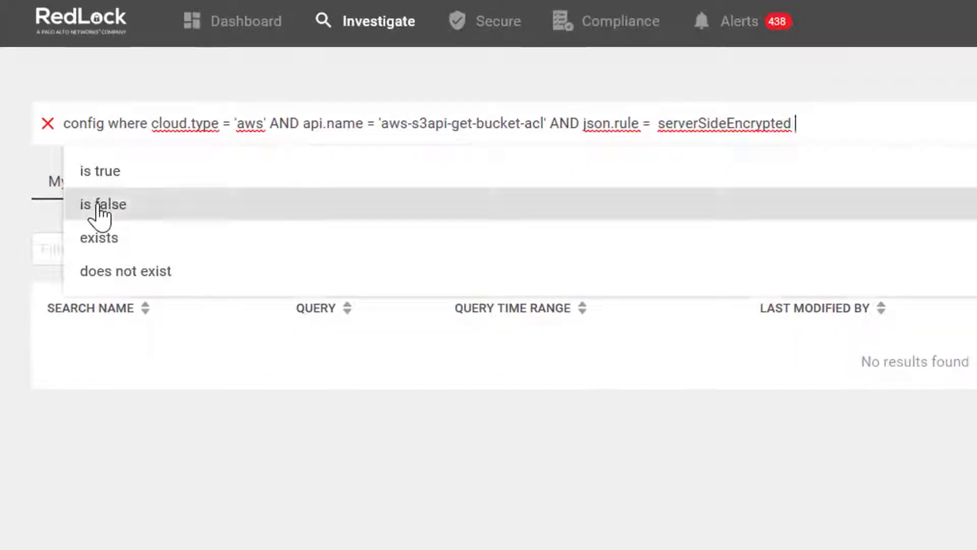
click(103, 203)
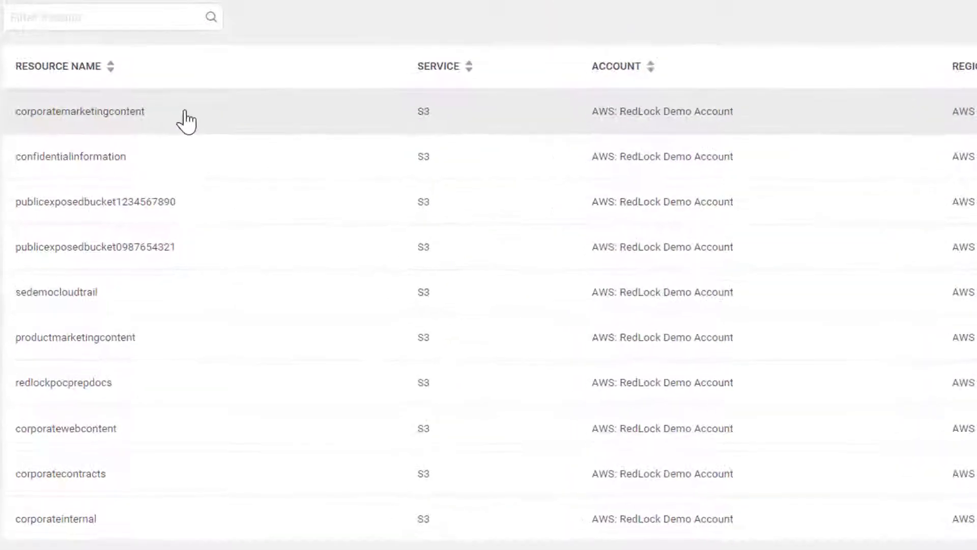
Open the corporatemarketingcontent bucket from the unencrypted S3 results.
click(80, 112)
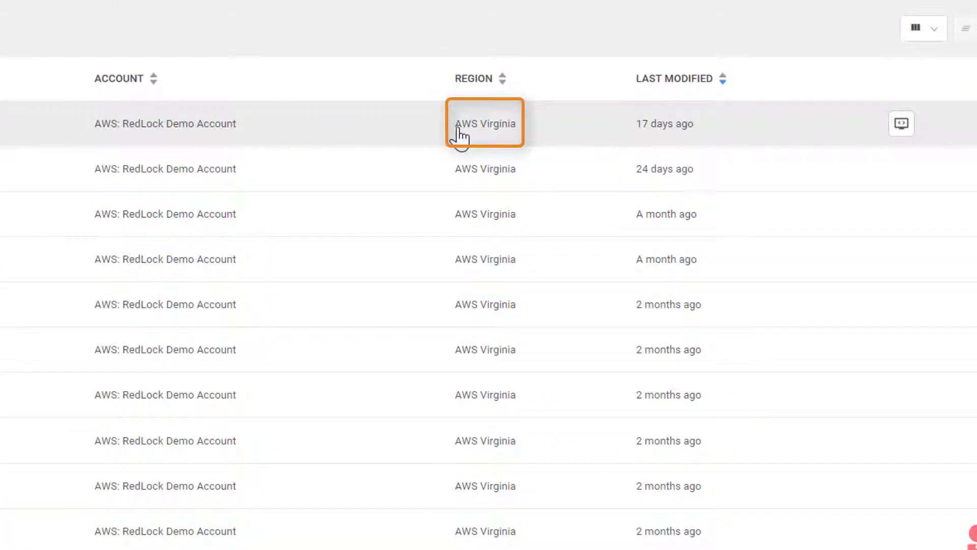
mouse_move(901, 123)
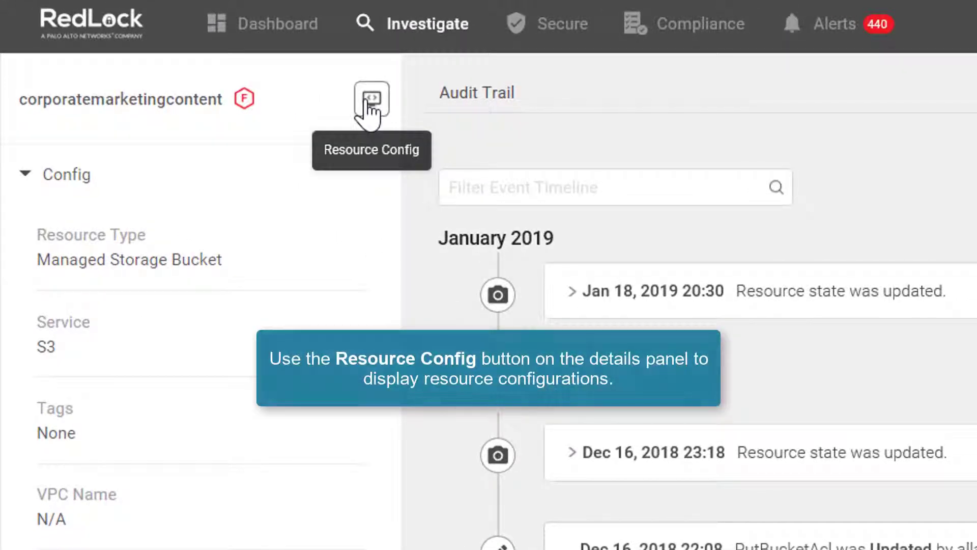
mouse_move(444, 291)
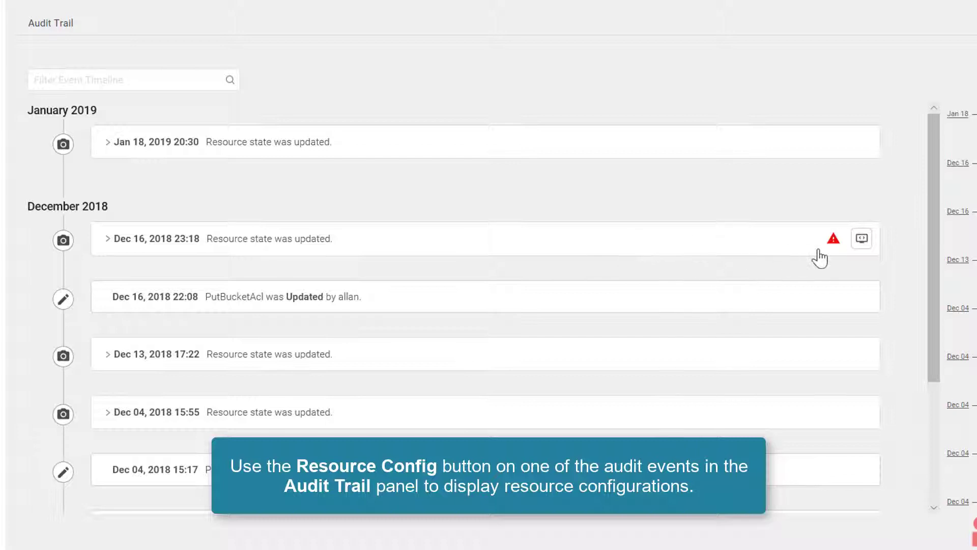
mouse_move(861, 238)
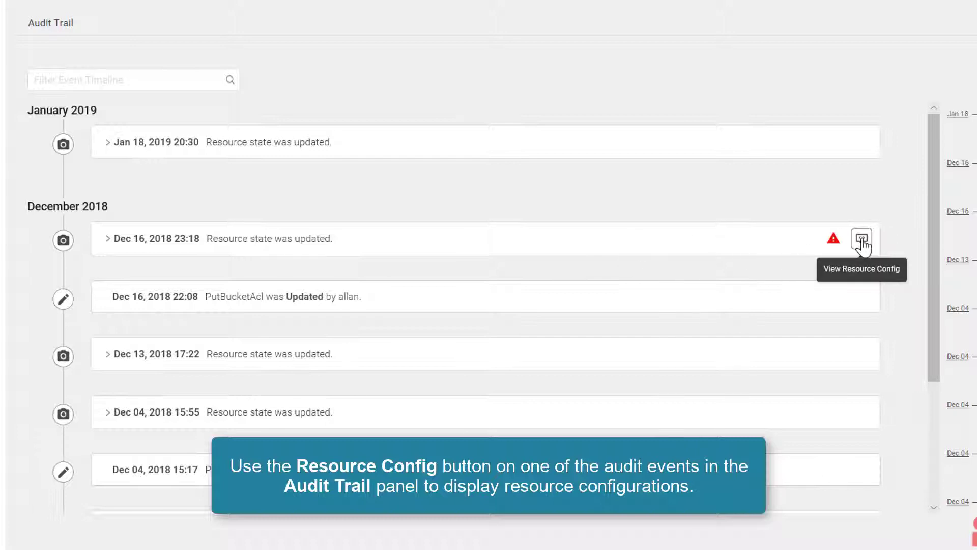
Review the resource config JSON recorded at the Dec 16, 2018 23:18 event, then close it.
click(861, 239)
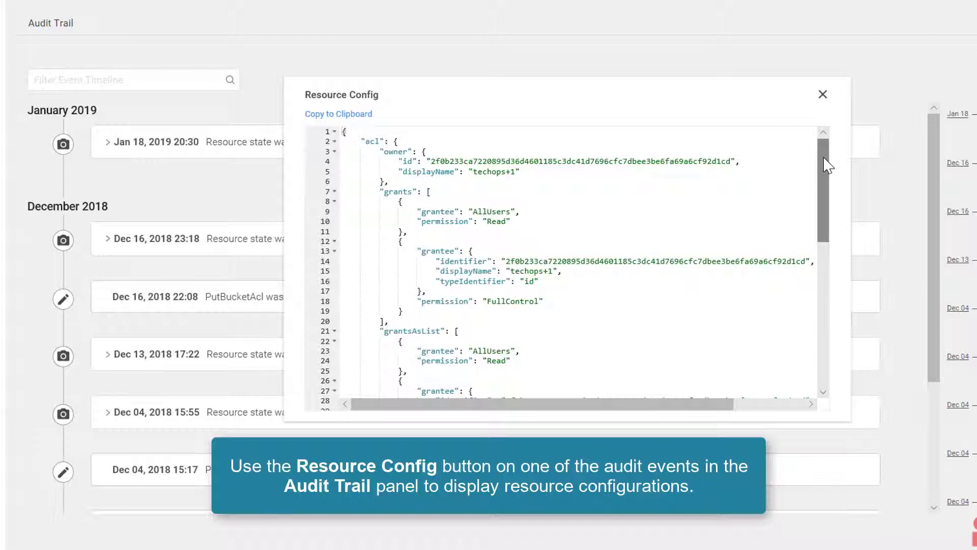
scroll(down, 3)
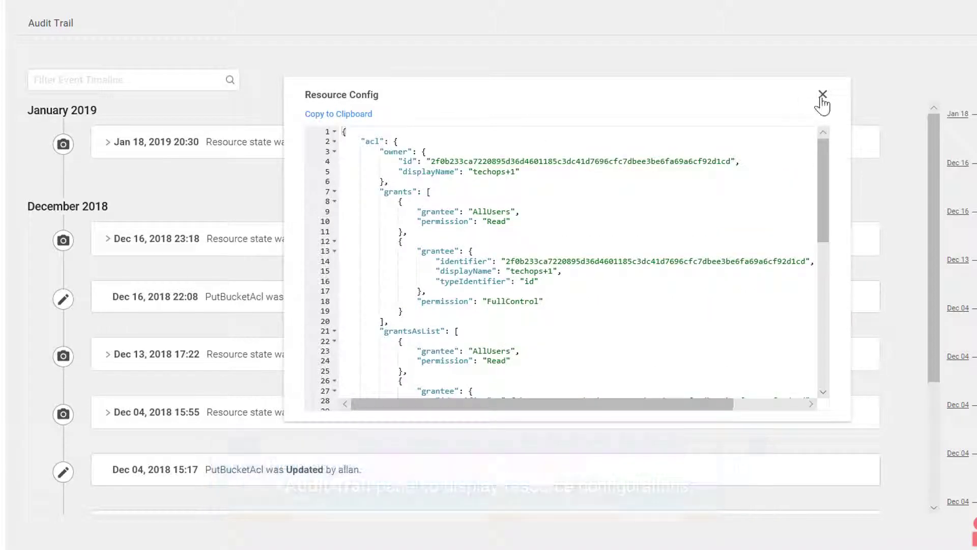
click(822, 94)
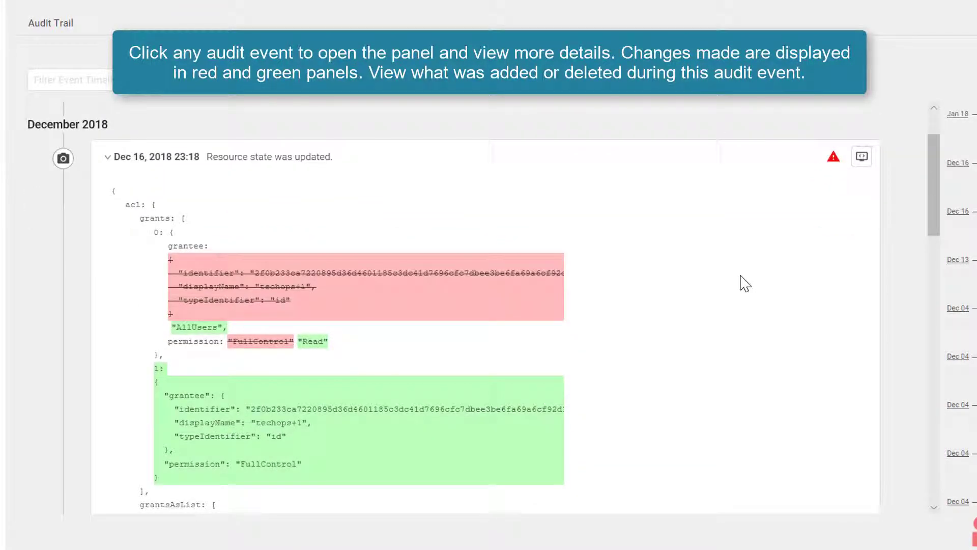
scroll(down, 3)
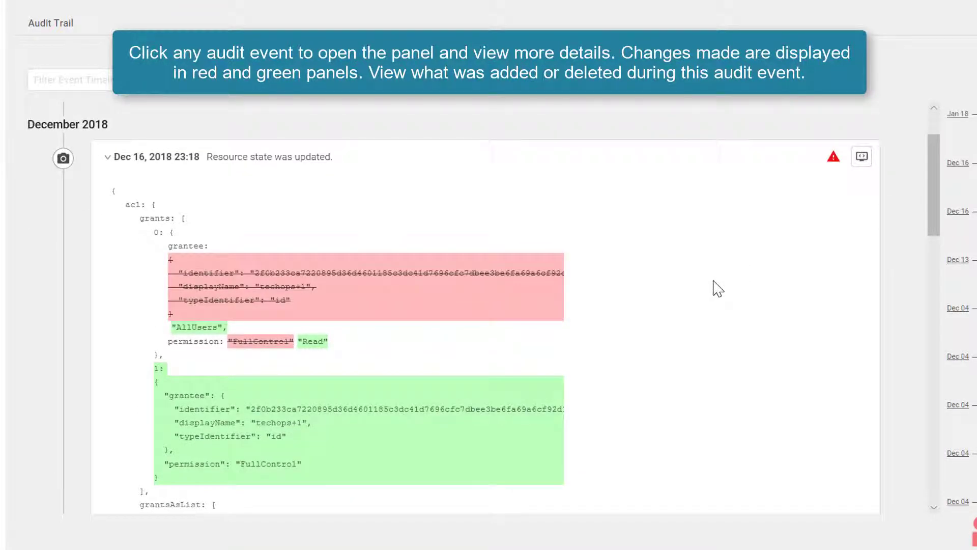
scroll(down, 3)
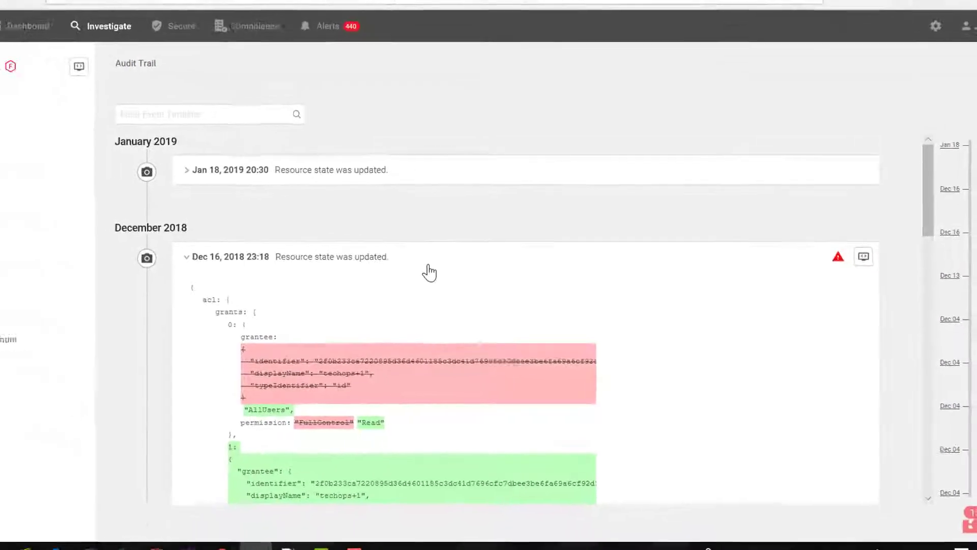
click(186, 256)
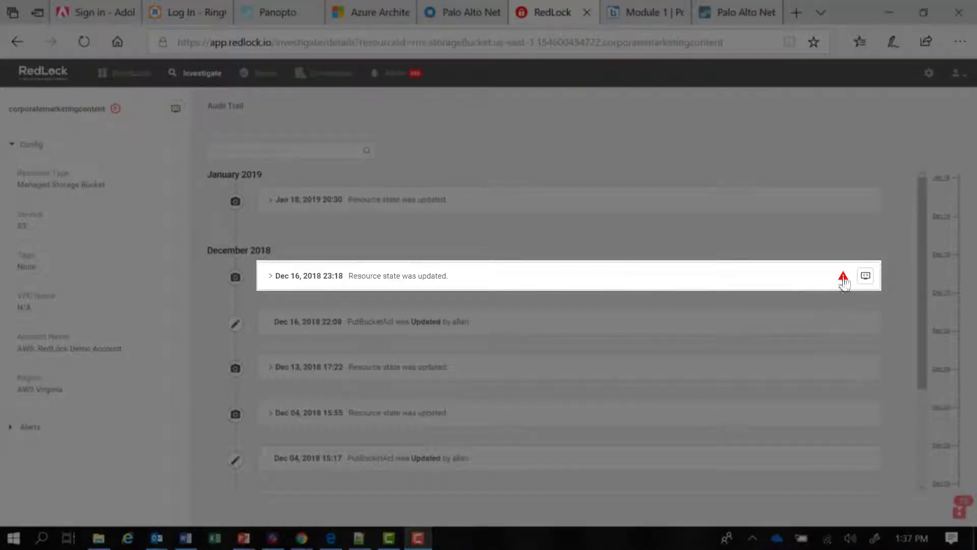
mouse_move(330, 285)
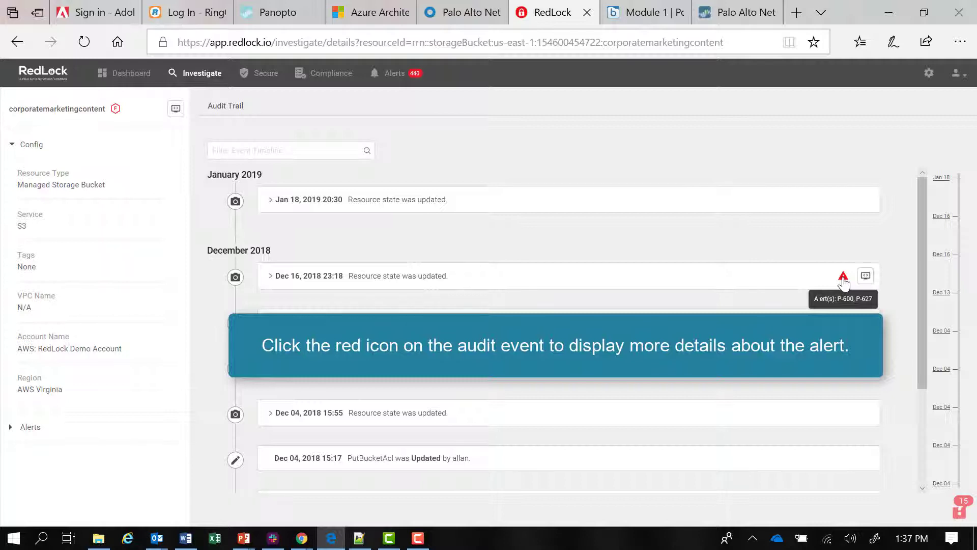
Open alerts P-600 and P-627 from the Dec 16, 2018 23:18 event's alert icon.
click(843, 276)
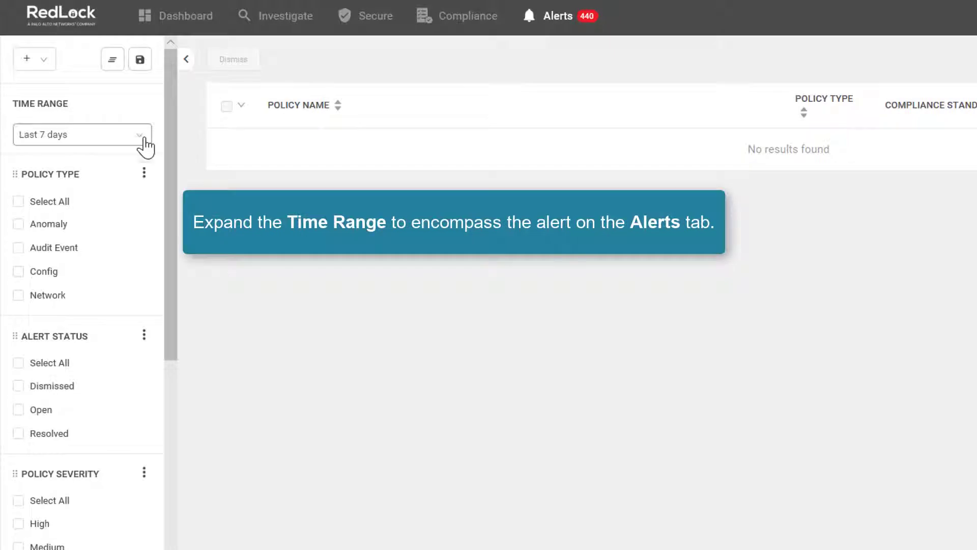
Set the alerts time range to Last 3 months.
click(81, 134)
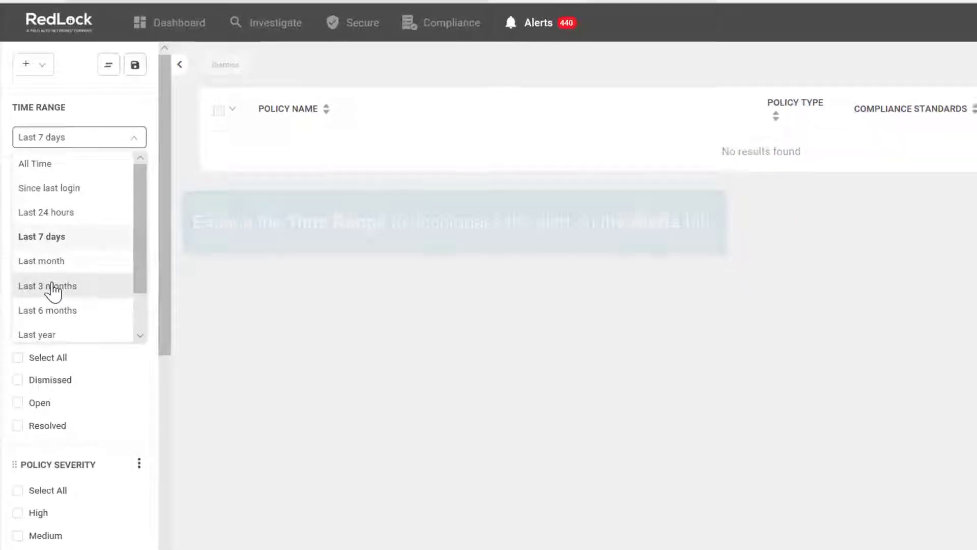
click(47, 285)
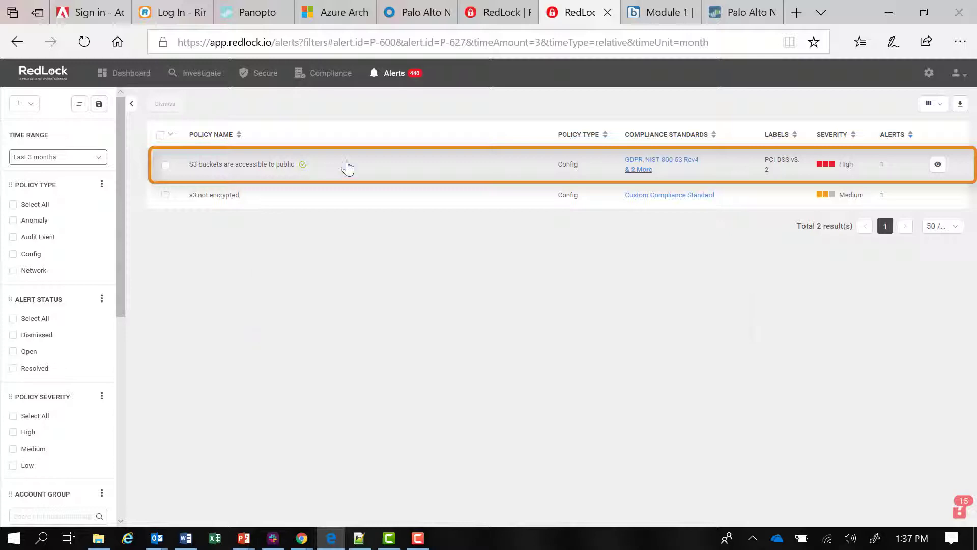
Open the 'S3 buckets are accessible to public' alert to see remediation and corporatemarketingcontent.
click(241, 164)
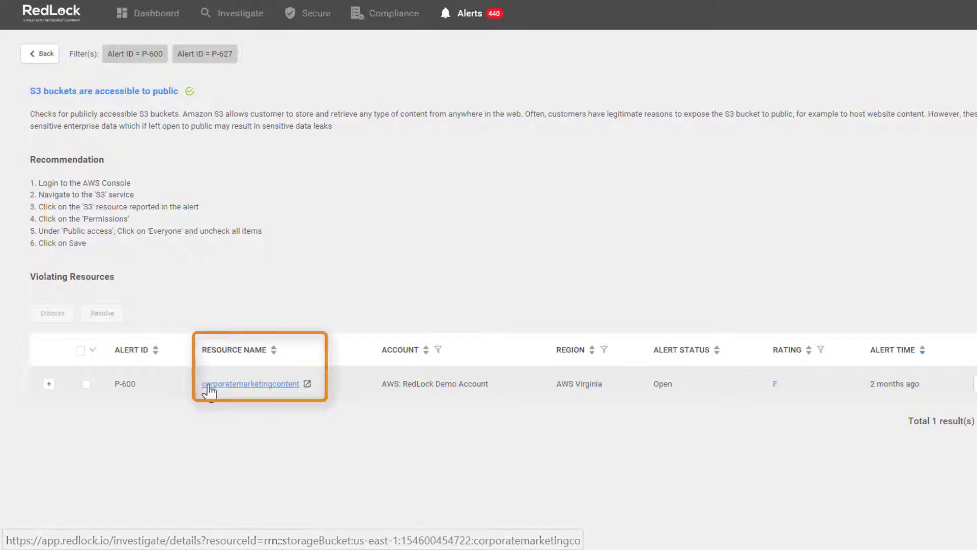
mouse_move(240, 390)
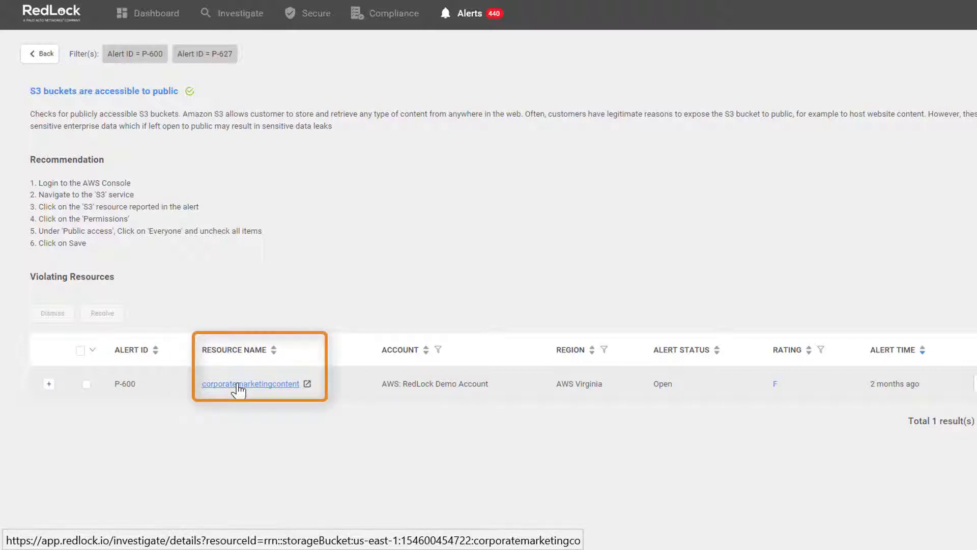